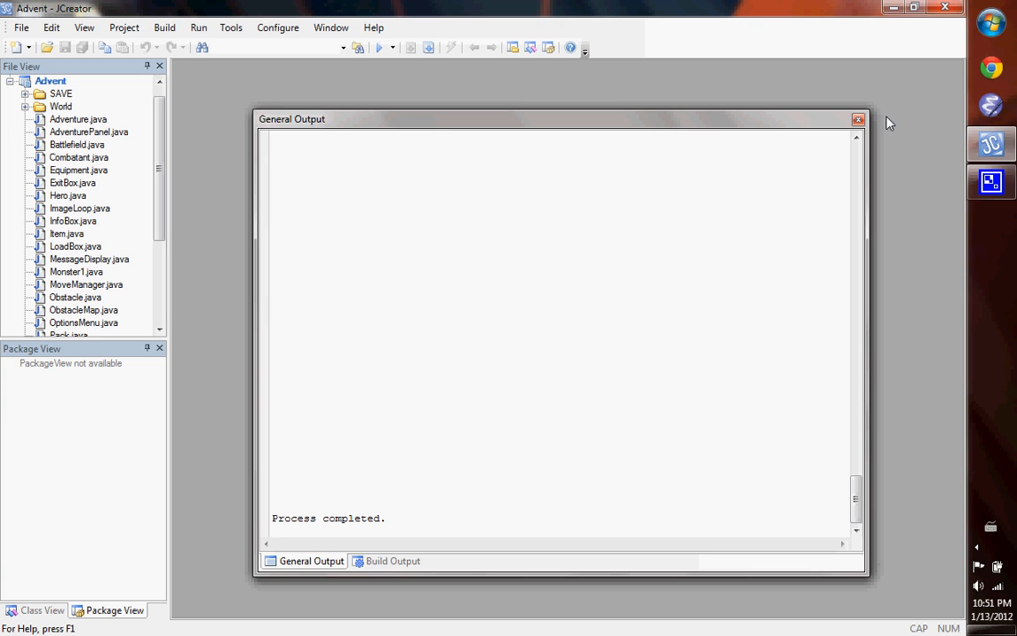
pyautogui.moveTo(550, 42)
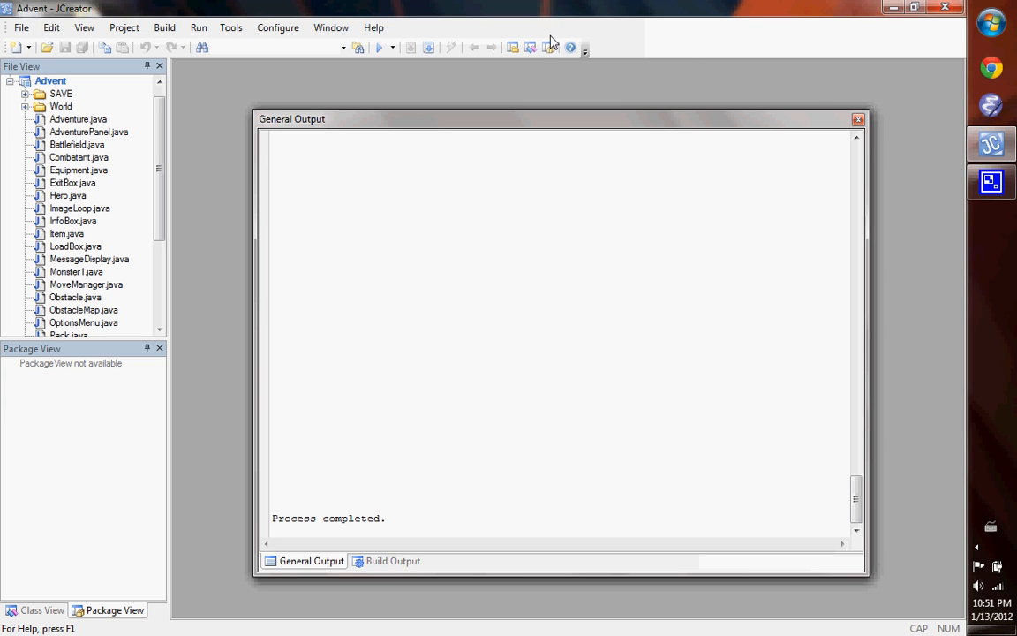
# Run Adventure in windowed mode, explore the desert map, then bring the game window forward
pyautogui.click(379, 48)
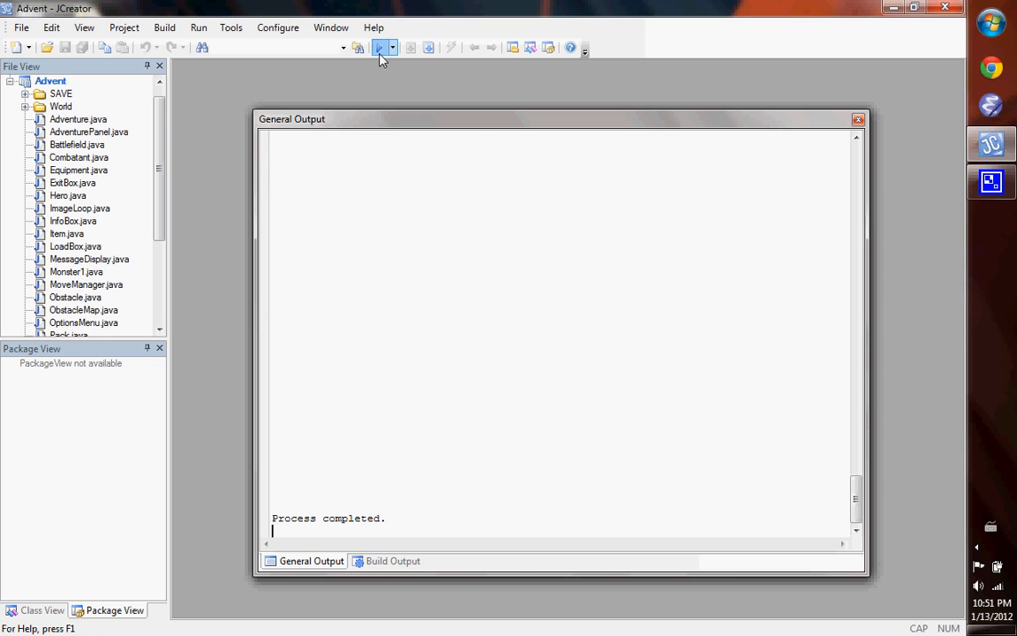
pyautogui.click(392, 560)
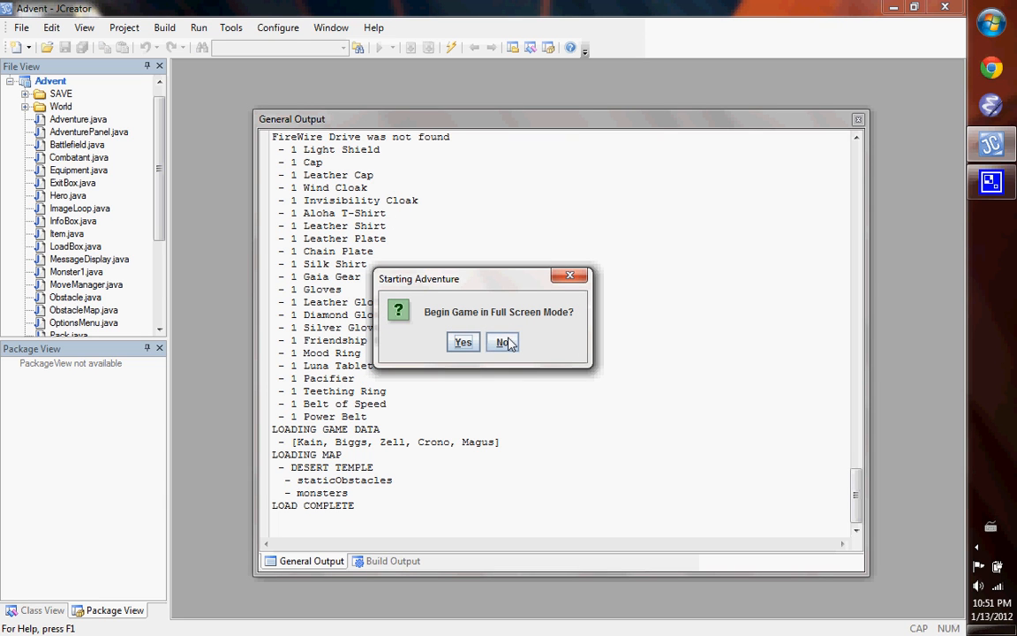
pyautogui.click(502, 342)
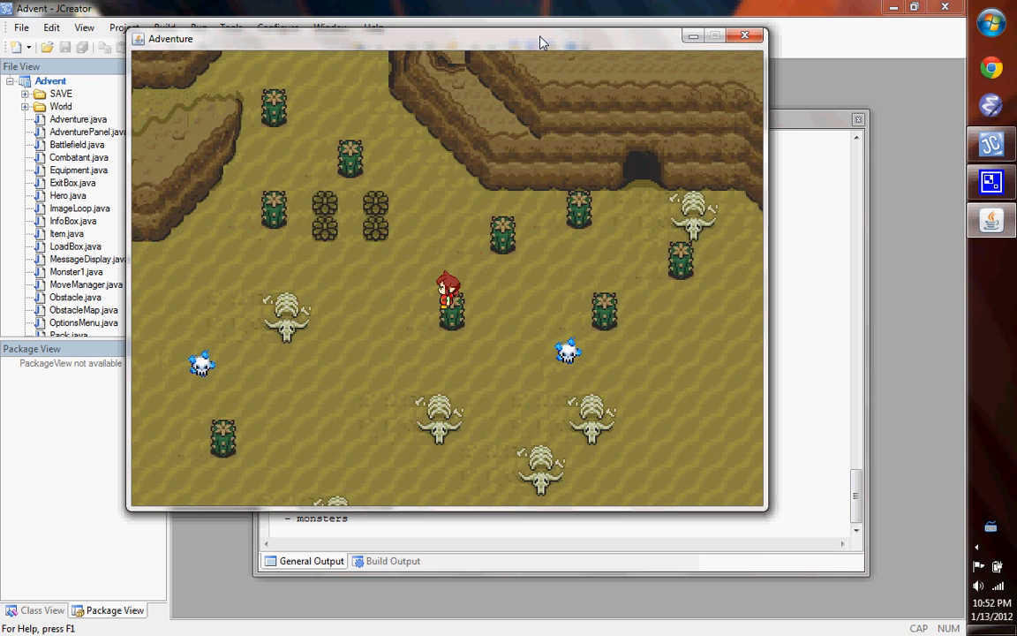
pyautogui.click(745, 35)
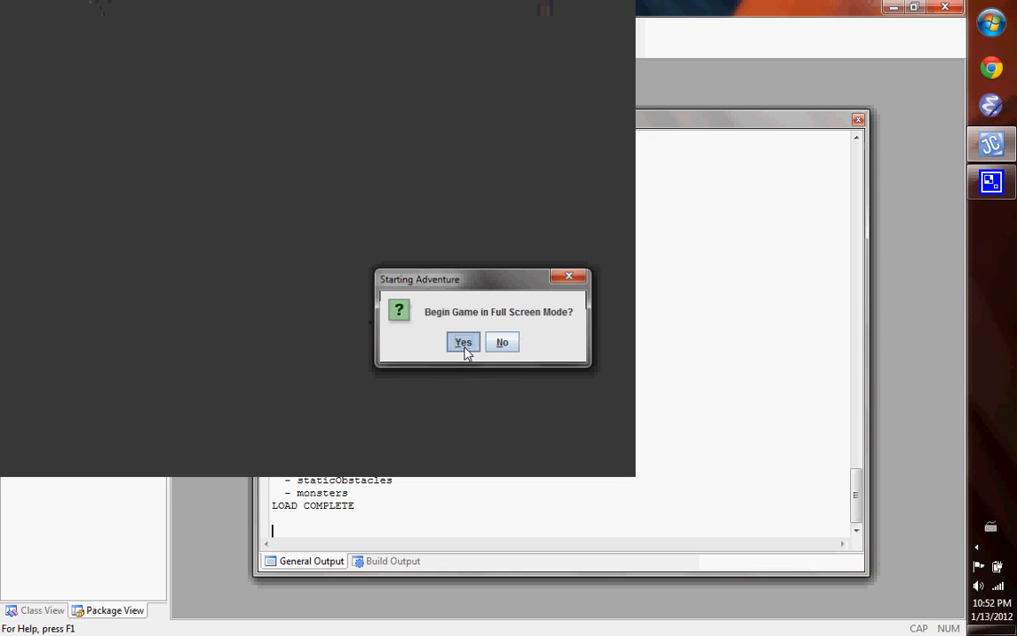
# Answer Yes to begin Adventure in full screen mode
pyautogui.click(463, 341)
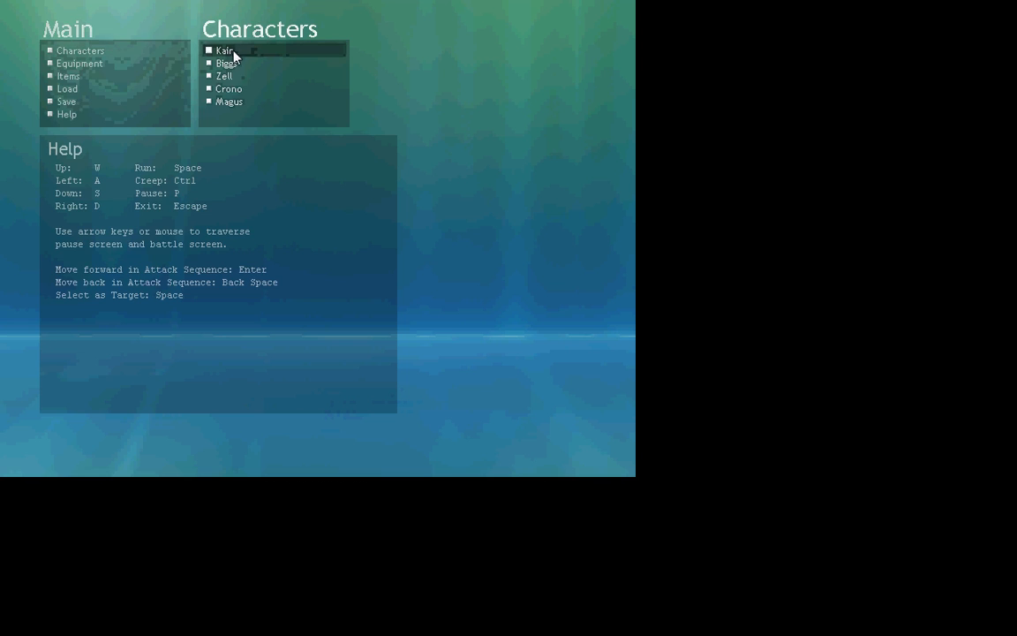
# Open Kain's character sheet, equip Gaia Gear armour, and return to the character list
pyautogui.click(224, 50)
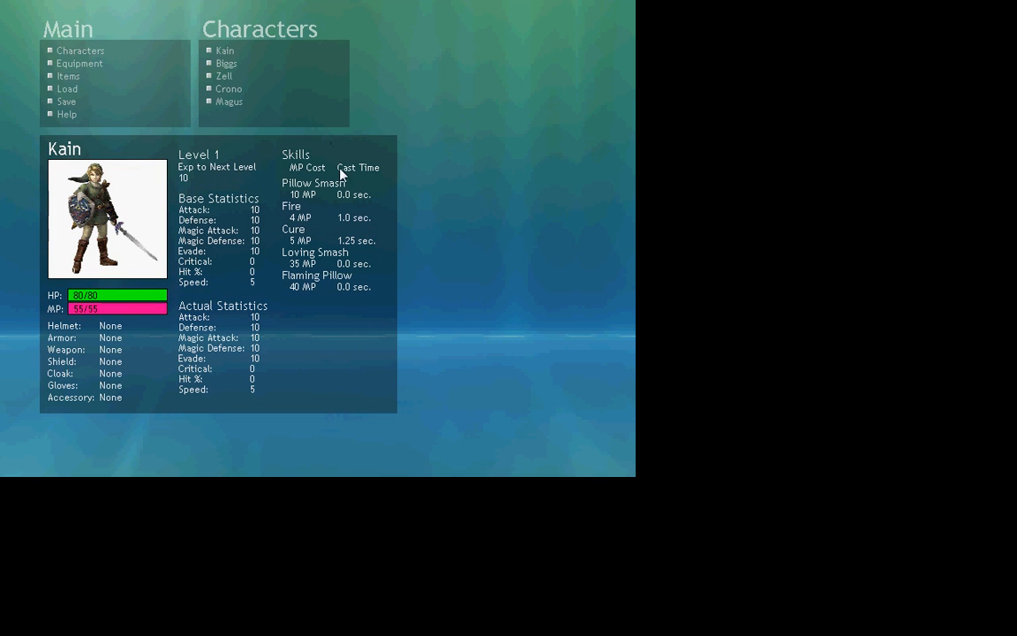
pyautogui.moveTo(224, 344)
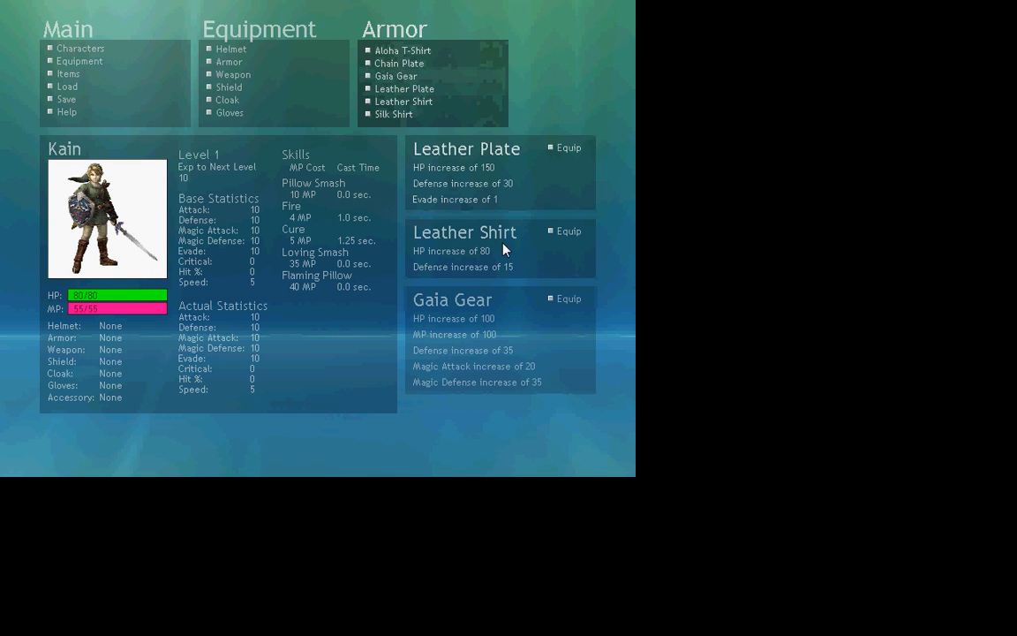
pyautogui.click(568, 299)
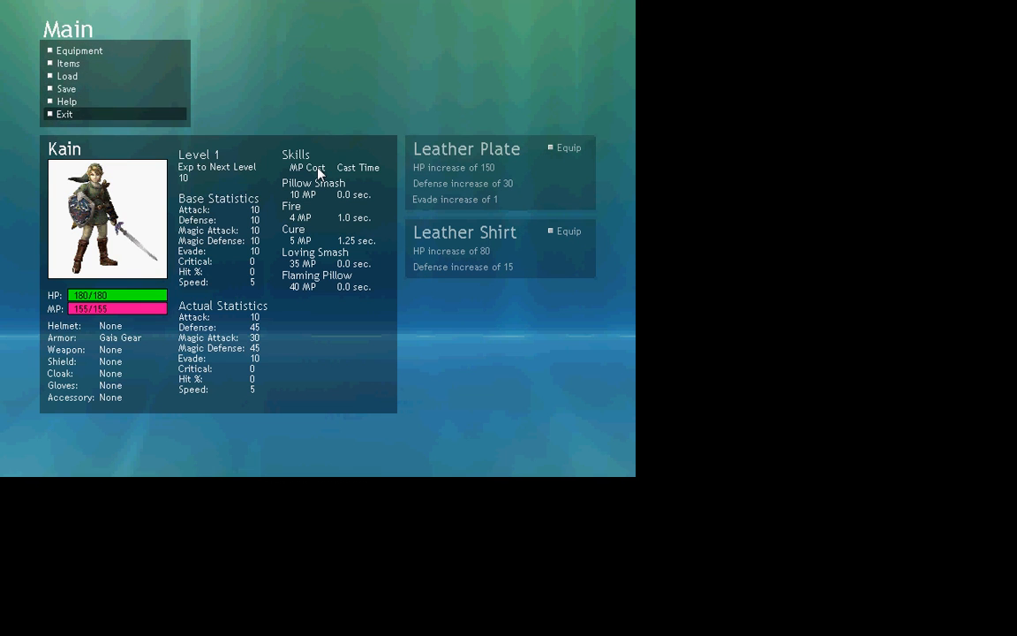
pyautogui.click(81, 50)
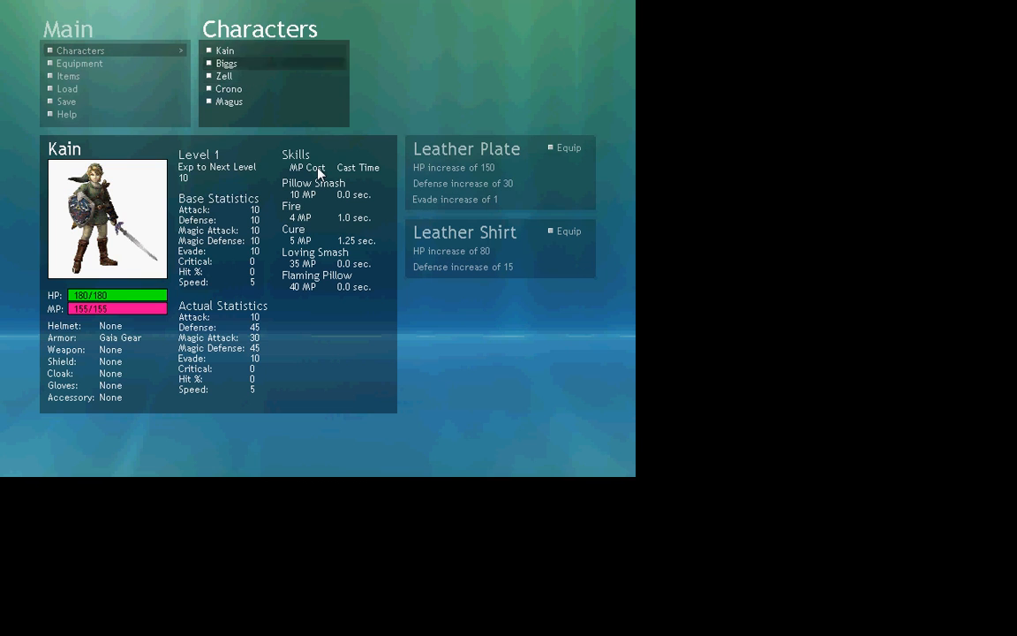
# Review Kain's helmet options, Cap and Leather Cap, under Equipment > Helmet
pyautogui.click(79, 63)
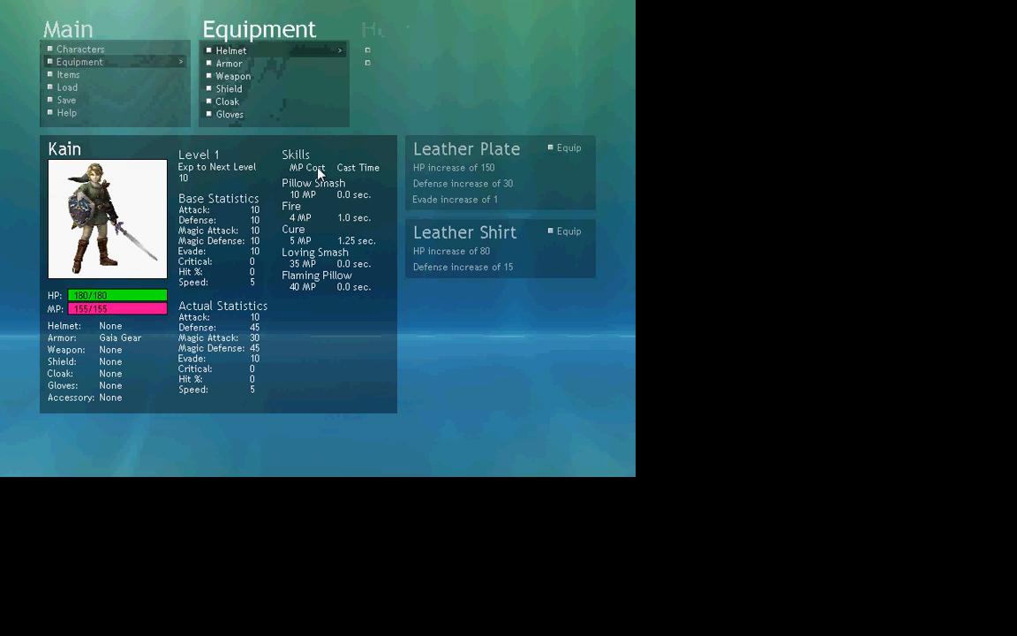
pyautogui.click(231, 50)
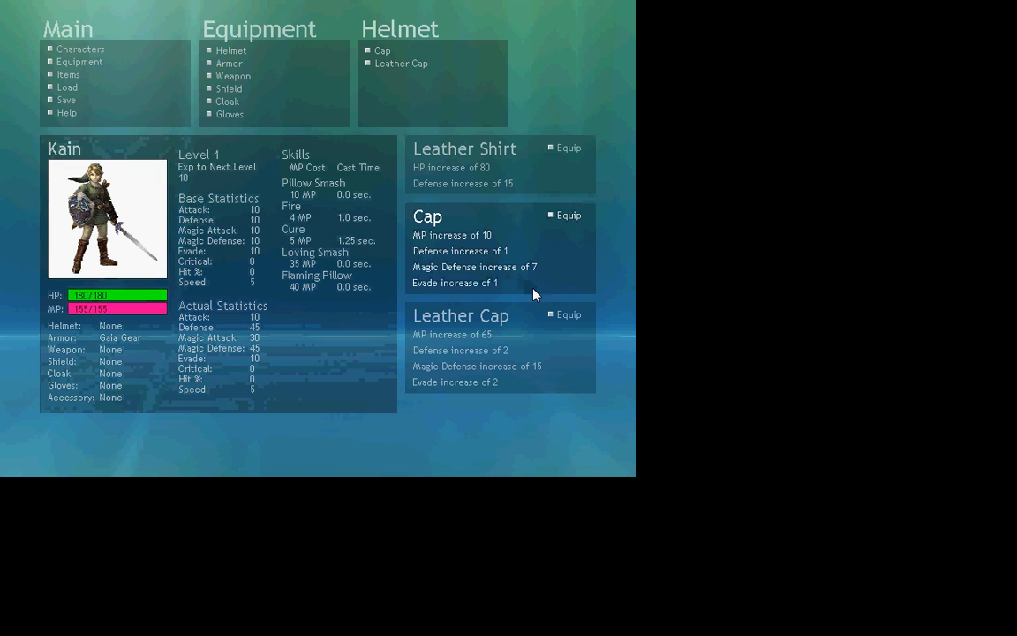
pyautogui.click(568, 315)
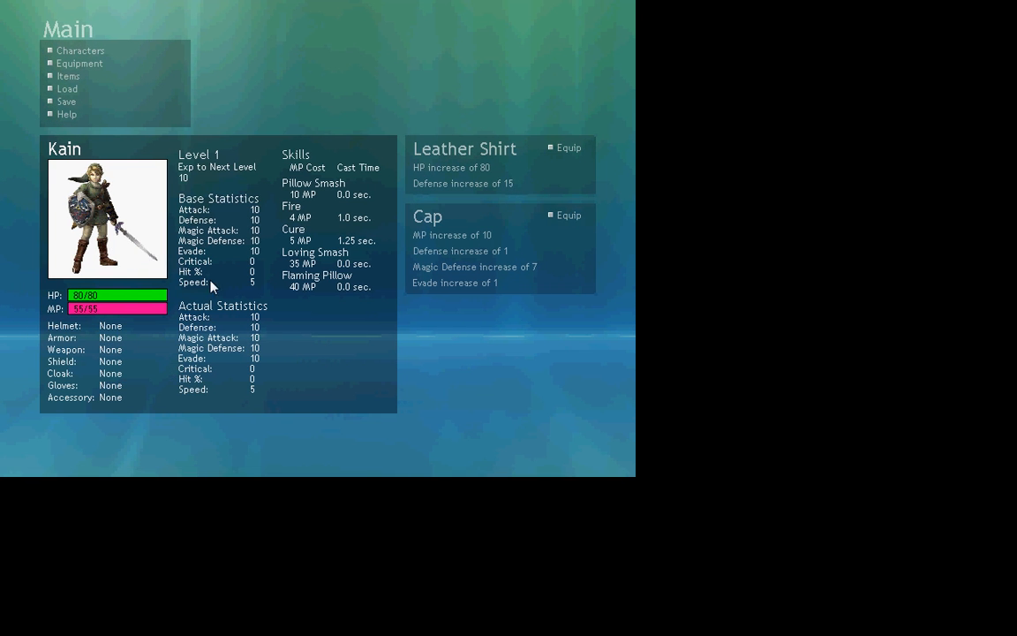
pyautogui.moveTo(324, 203)
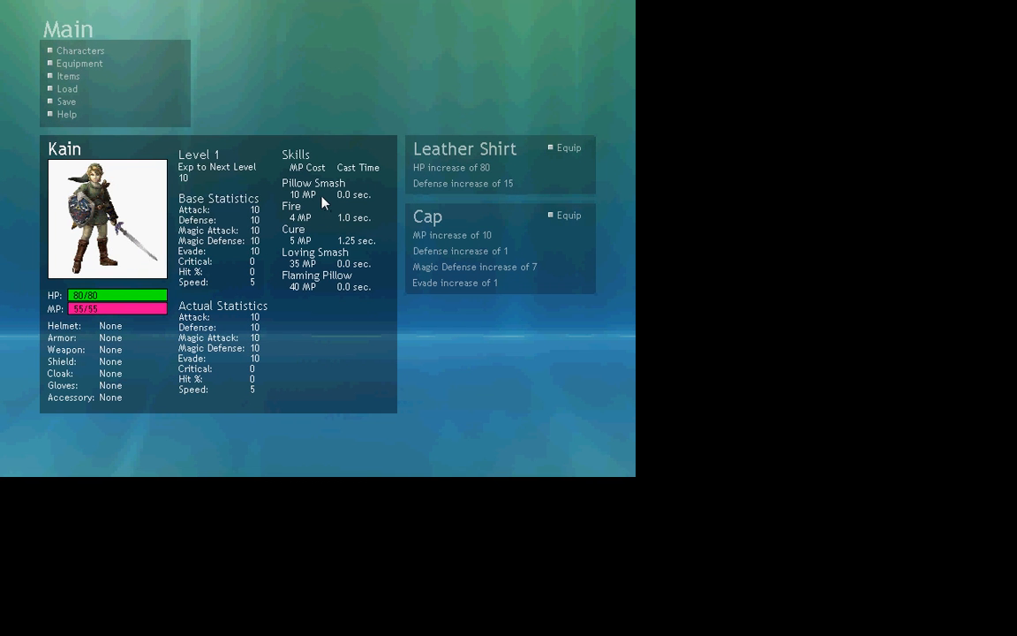
# Exit Adventure without saving, rerun the project, and start it in full screen
pyautogui.click(81, 50)
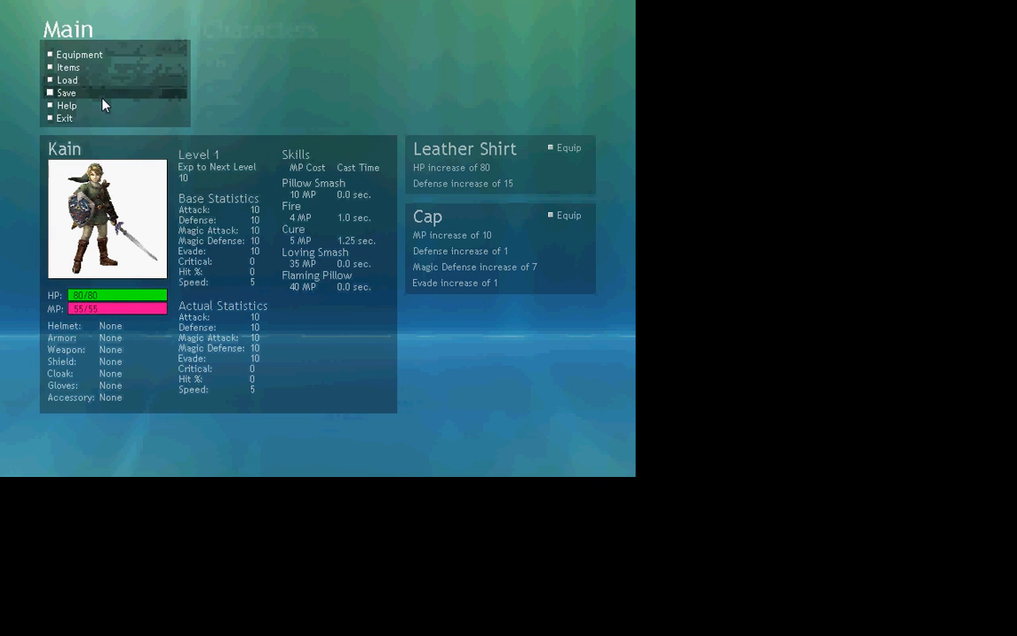
pyautogui.click(64, 118)
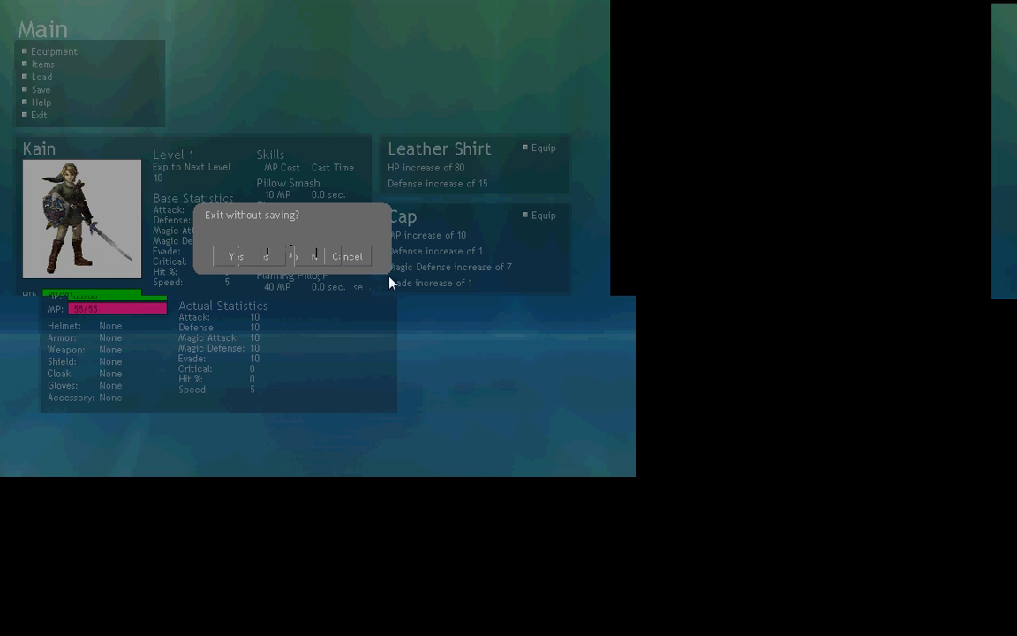
pyautogui.click(350, 256)
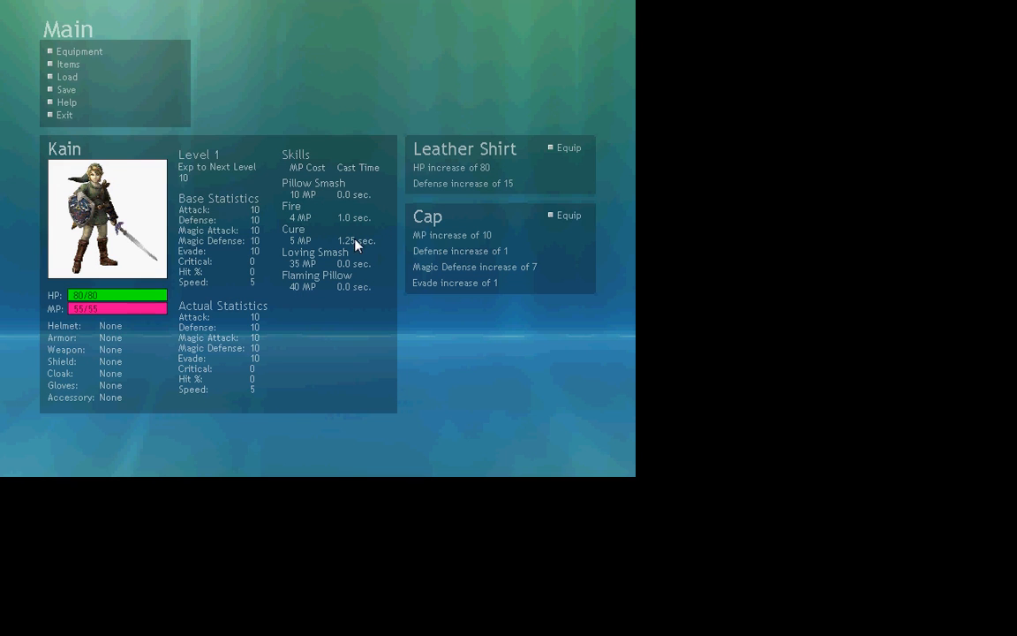
pyautogui.click(79, 50)
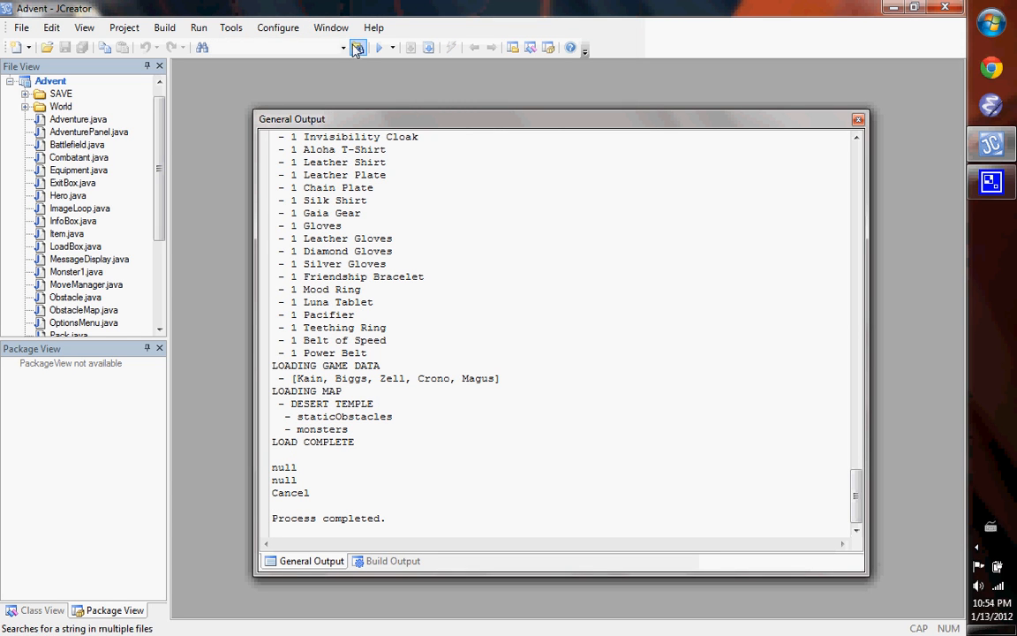
pyautogui.click(392, 560)
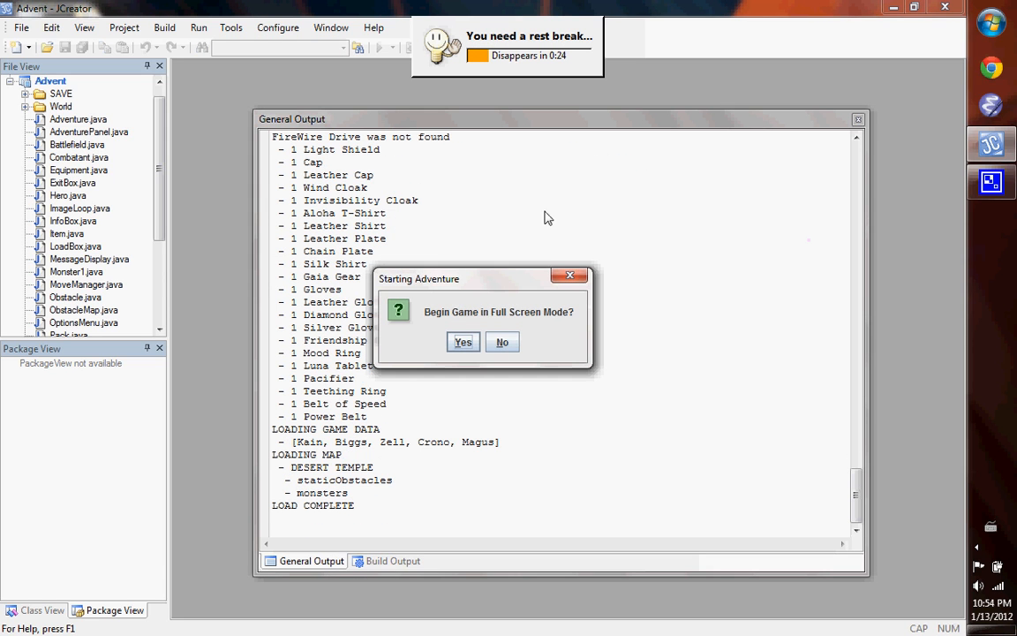
pyautogui.click(463, 342)
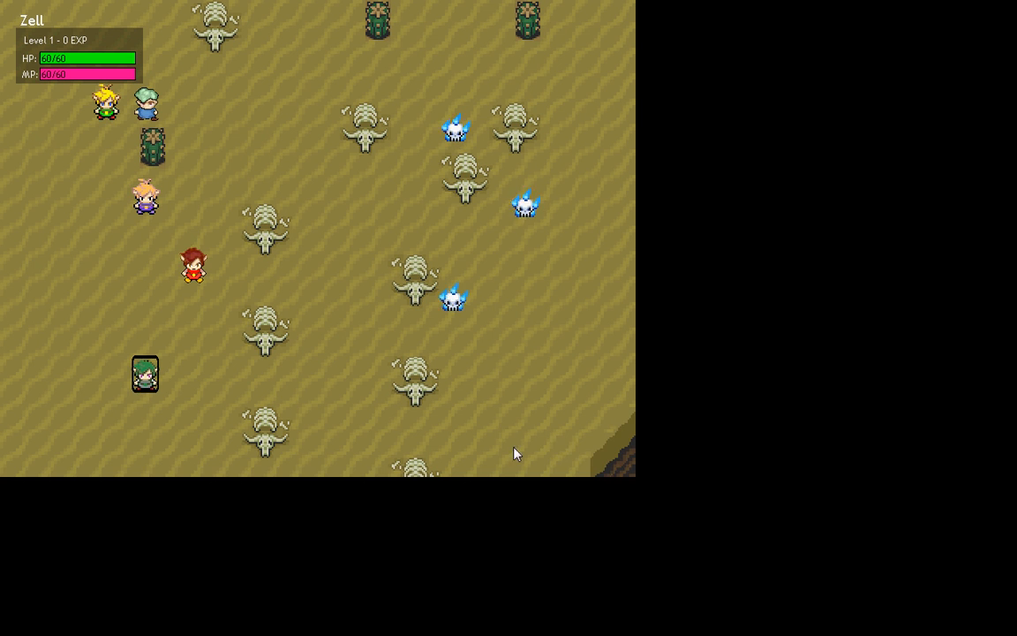
pyautogui.moveTo(639, 441)
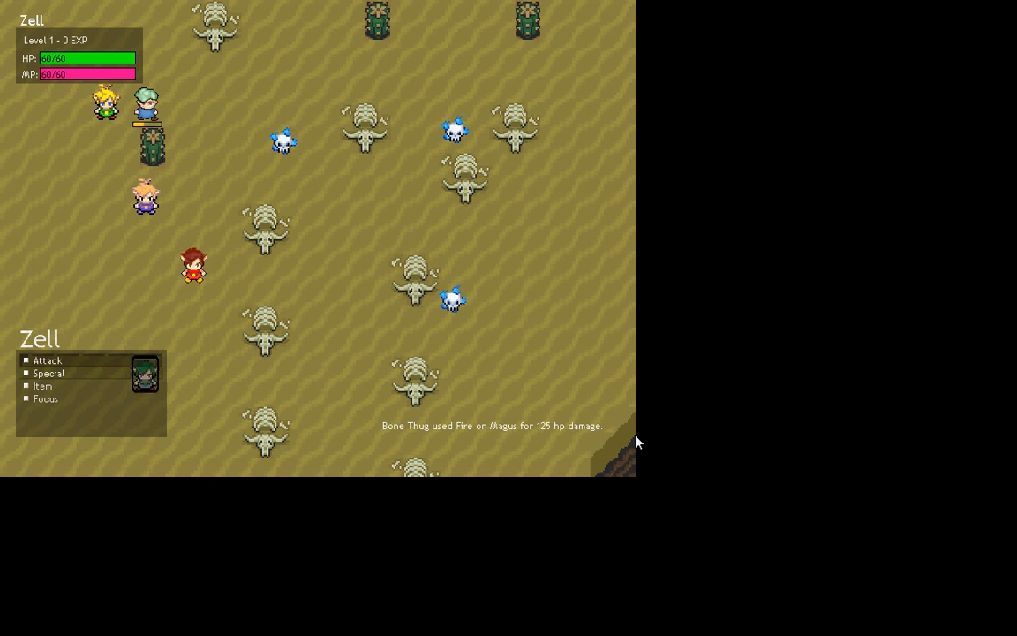
# Browse Zell's battle items, then try the Full Body Massage special skill
pyautogui.click(42, 386)
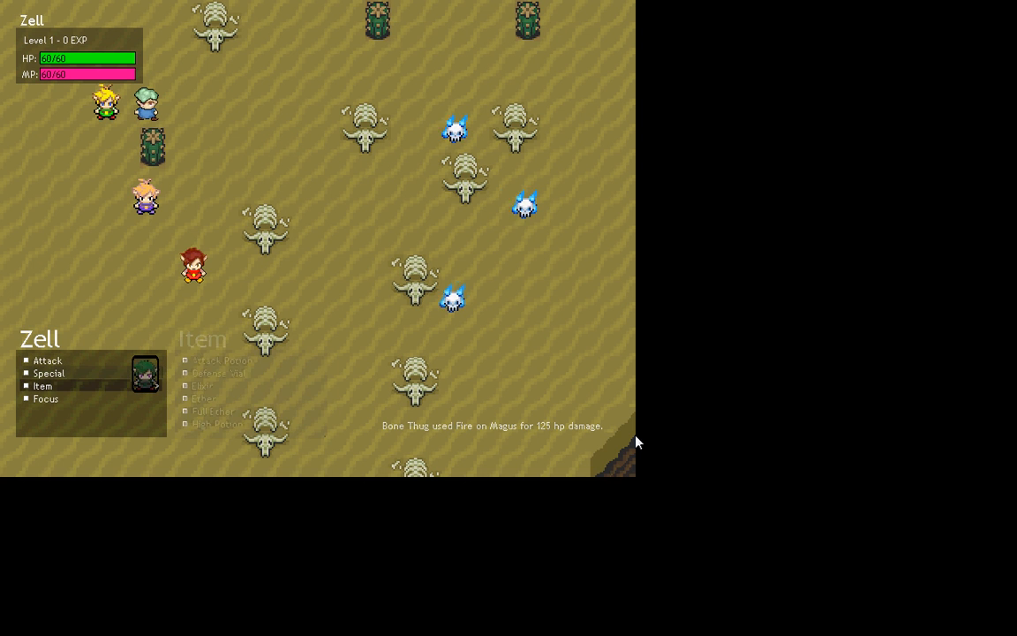
pyautogui.click(43, 386)
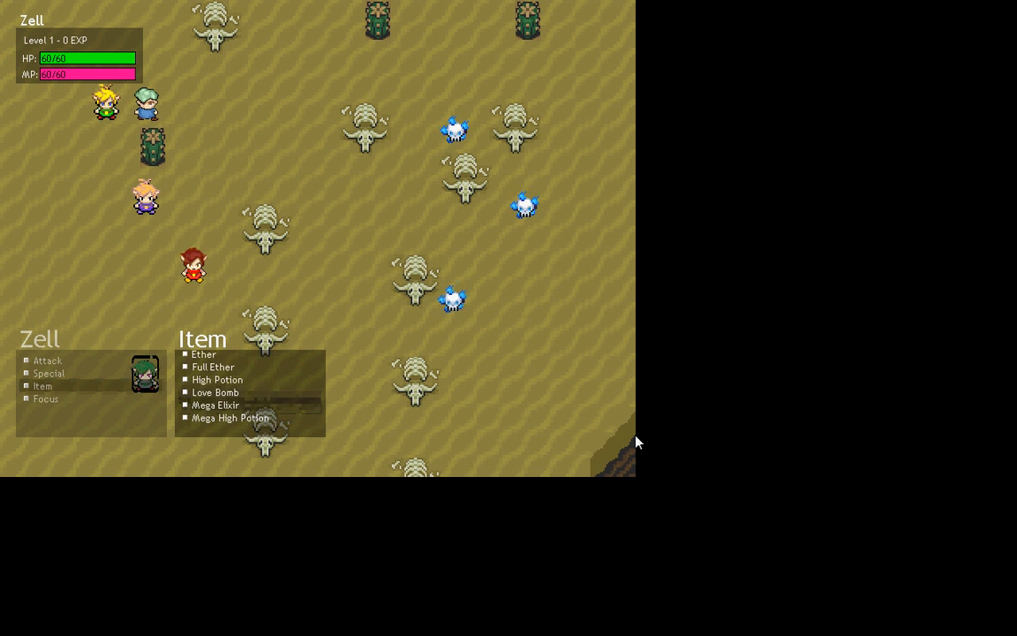
pyautogui.click(49, 372)
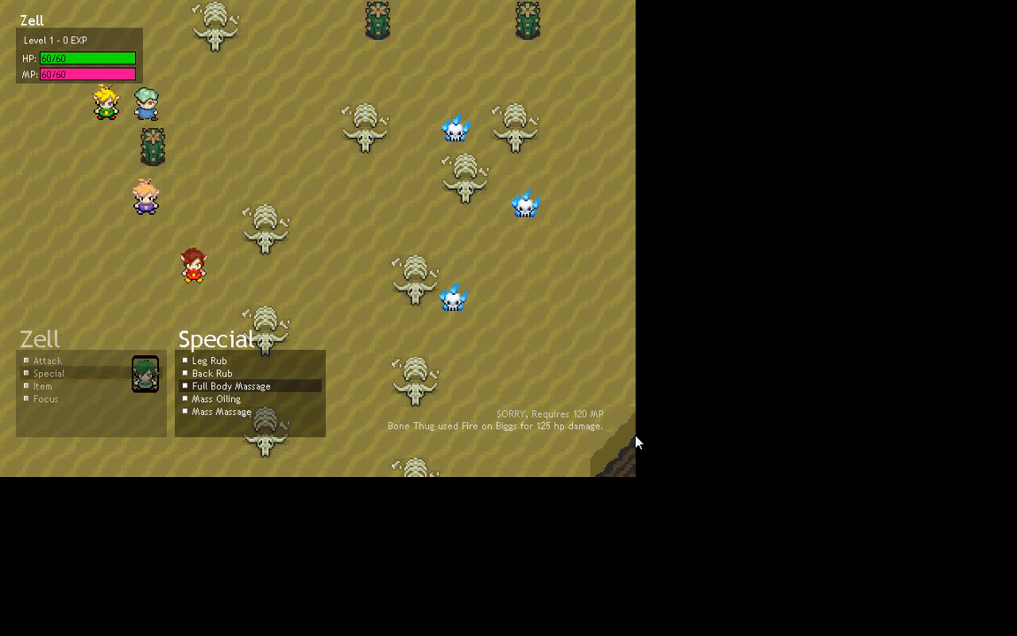
pyautogui.click(209, 360)
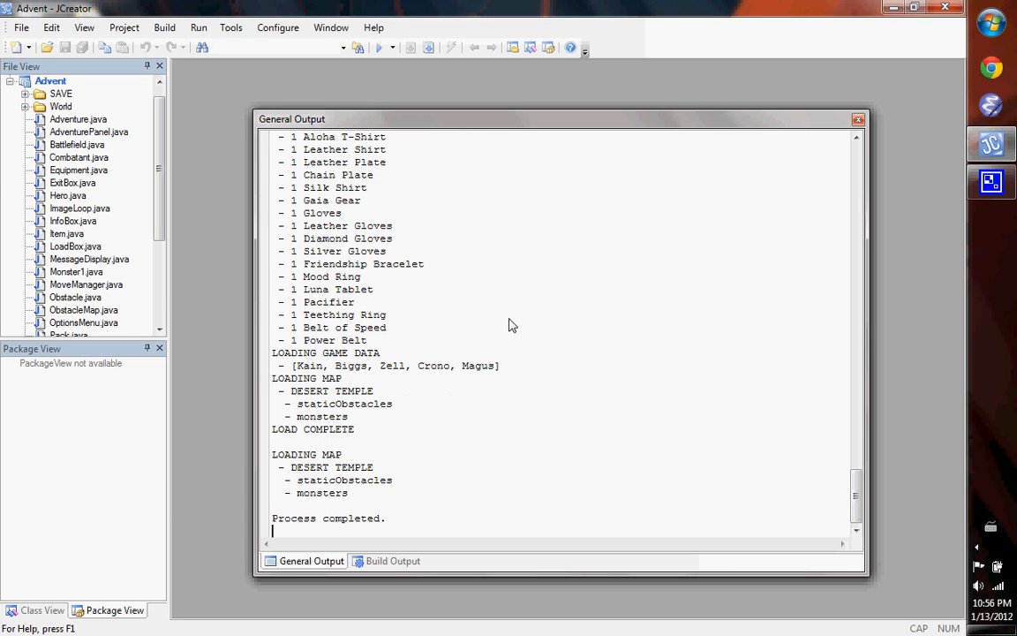
pyautogui.moveTo(484, 253)
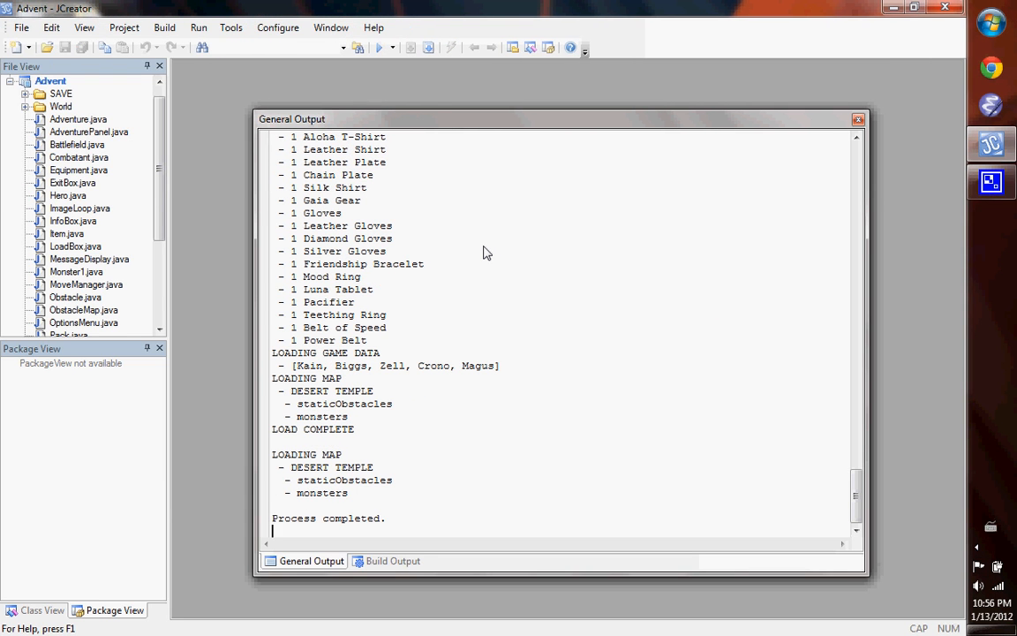